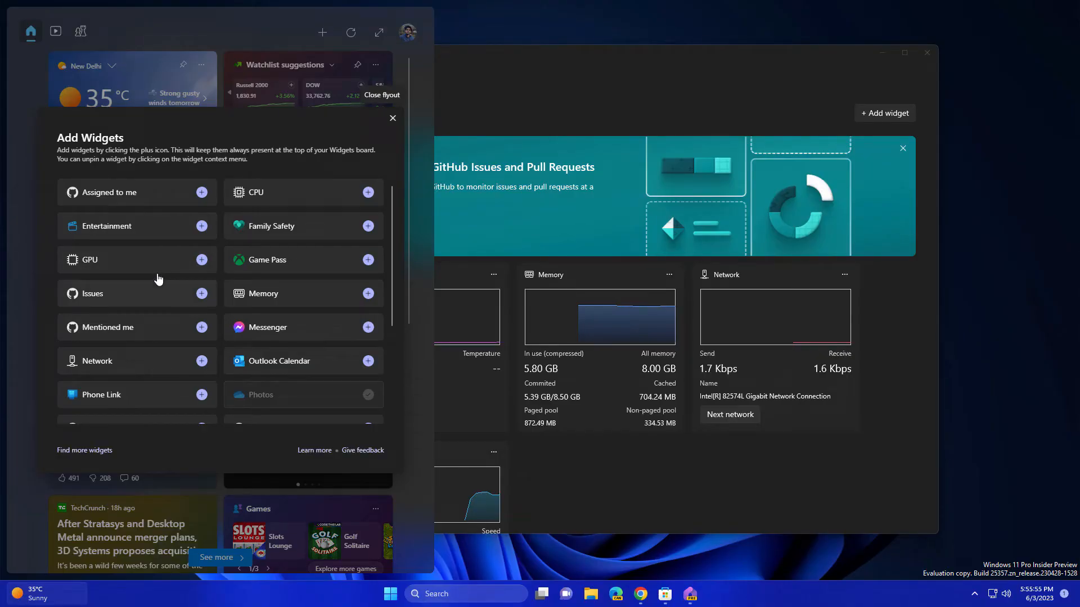
# Dismiss the Add Widgets flyout and close Task Manager, leaving an empty desktop
pyautogui.click(201, 260)
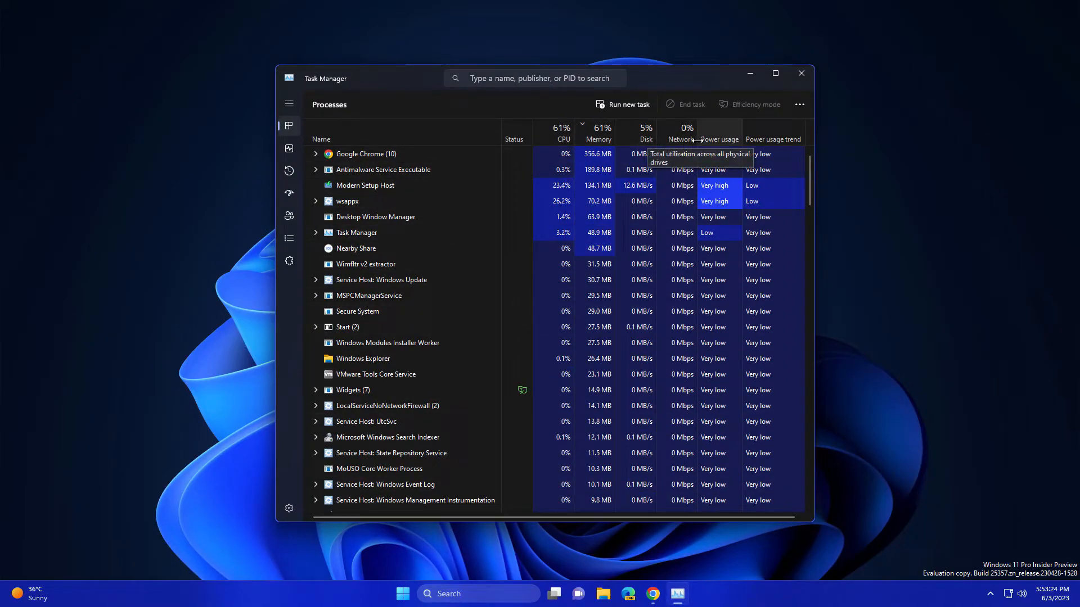
pyautogui.moveTo(755, 135)
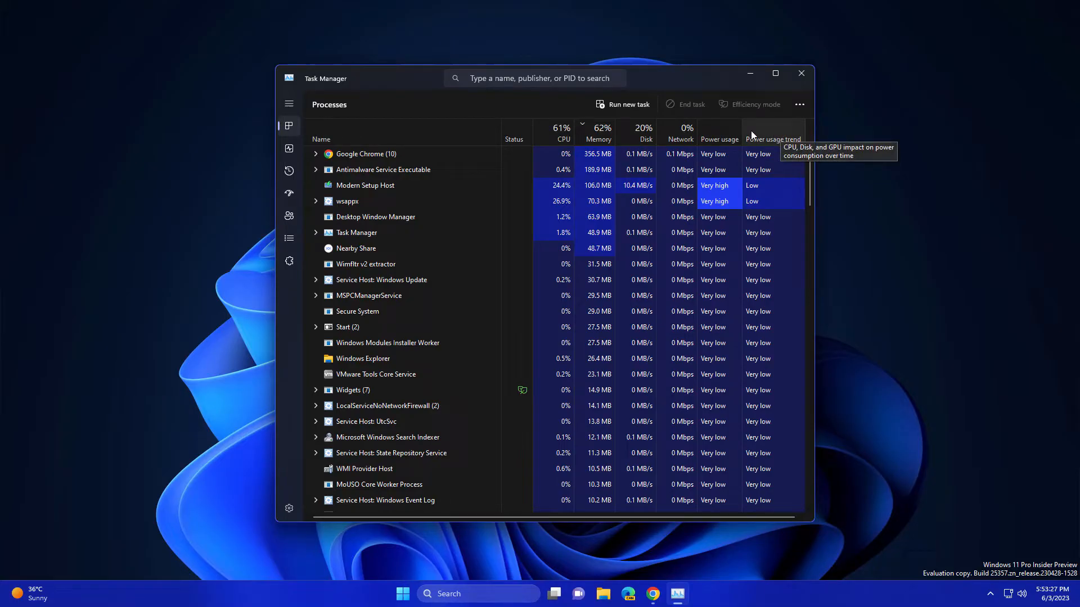
pyautogui.click(801, 73)
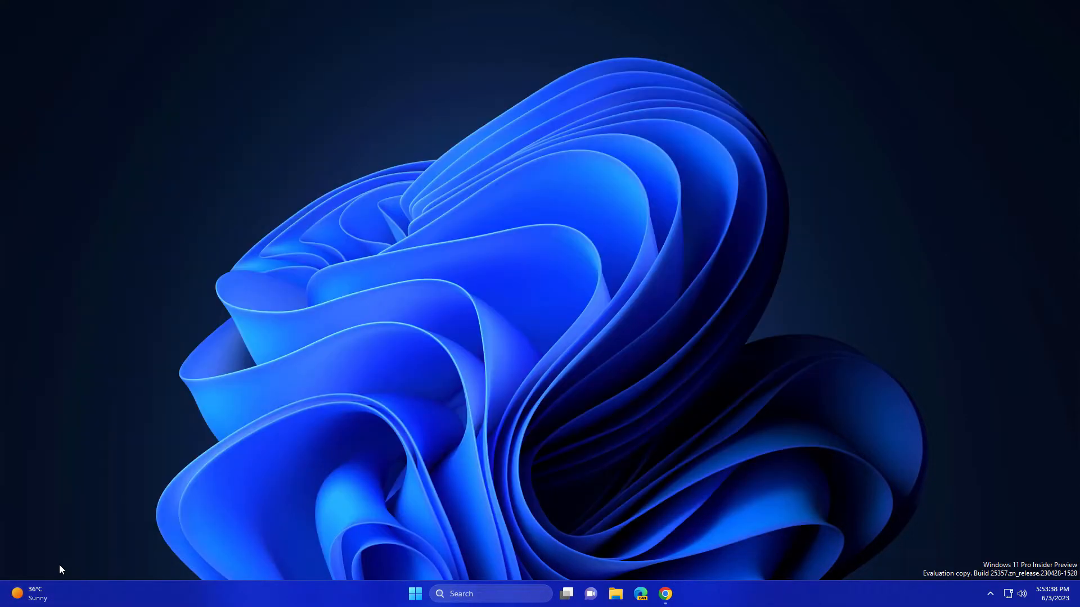
pyautogui.click(31, 594)
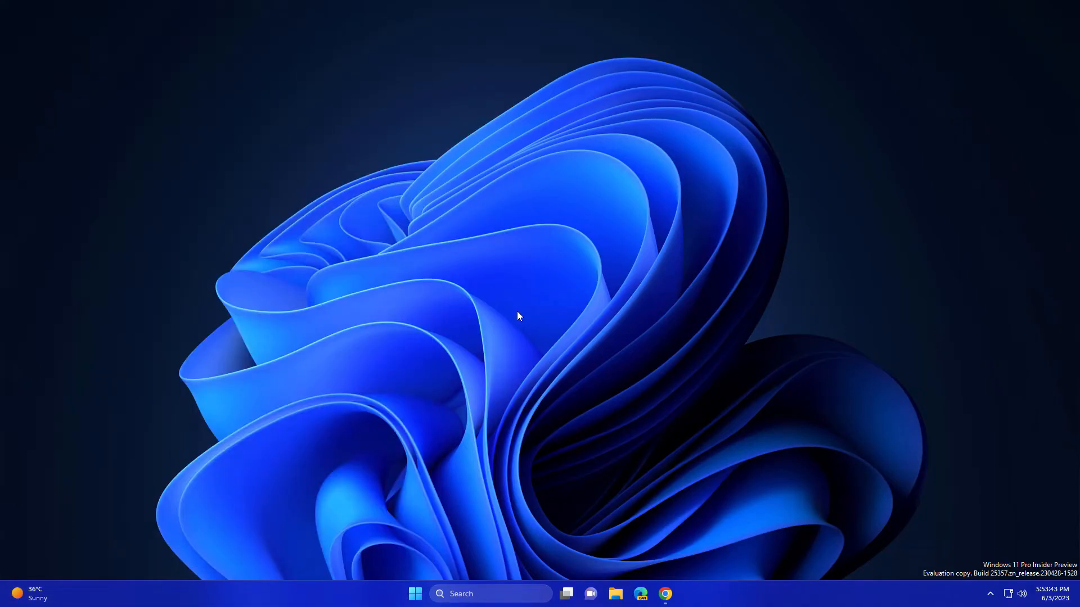
pyautogui.moveTo(582, 358)
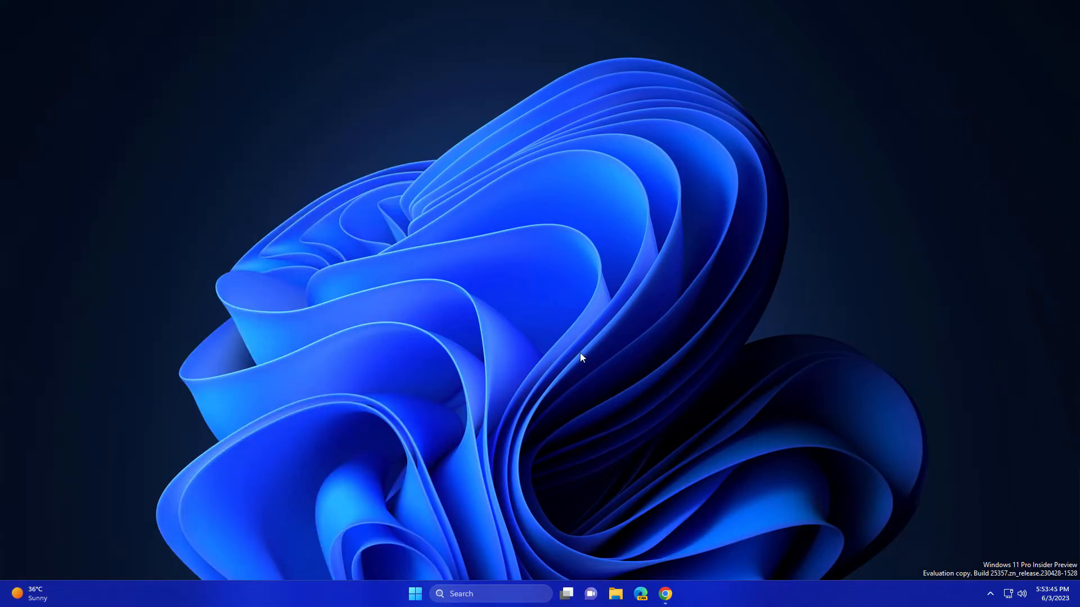
pyautogui.click(671, 594)
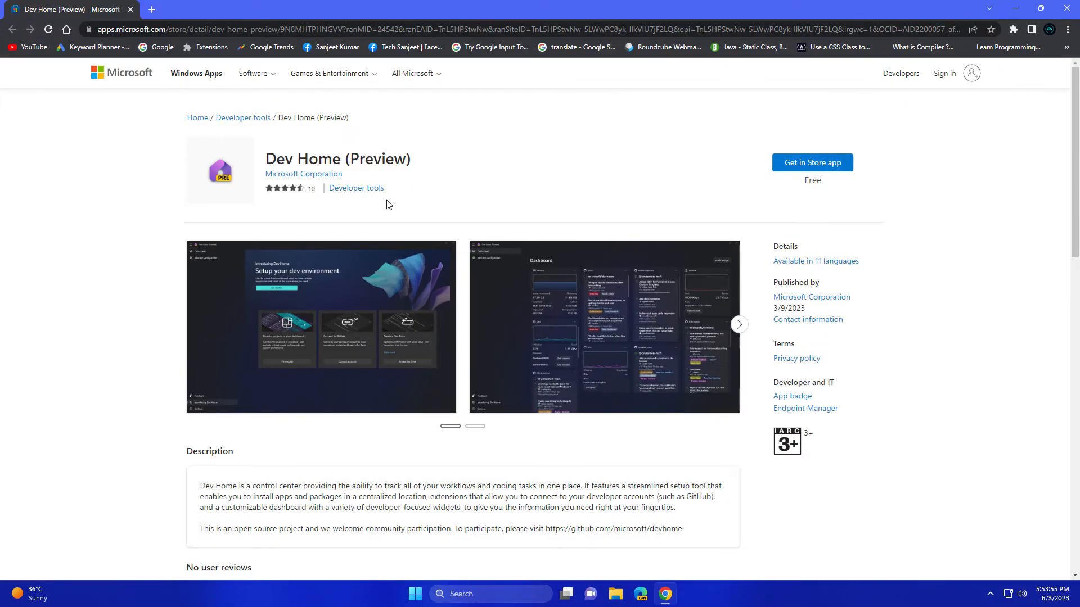
# Get the free Dev Home (Preview) app from its Microsoft Store listing
pyautogui.click(812, 163)
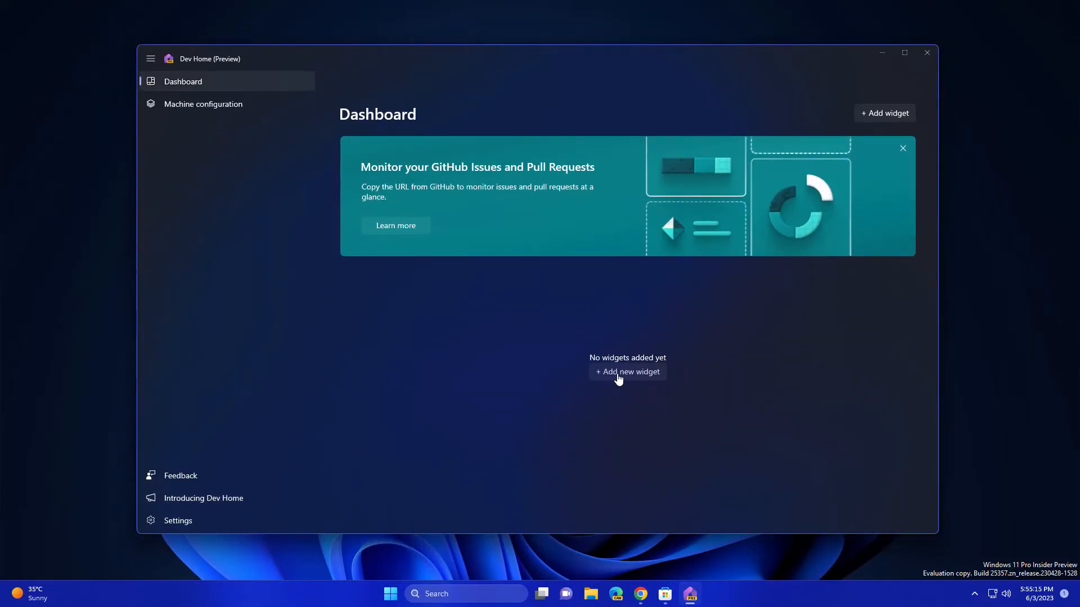
# Pin the GPU widget from Dev Home's Core widget list to the dashboard
pyautogui.click(627, 371)
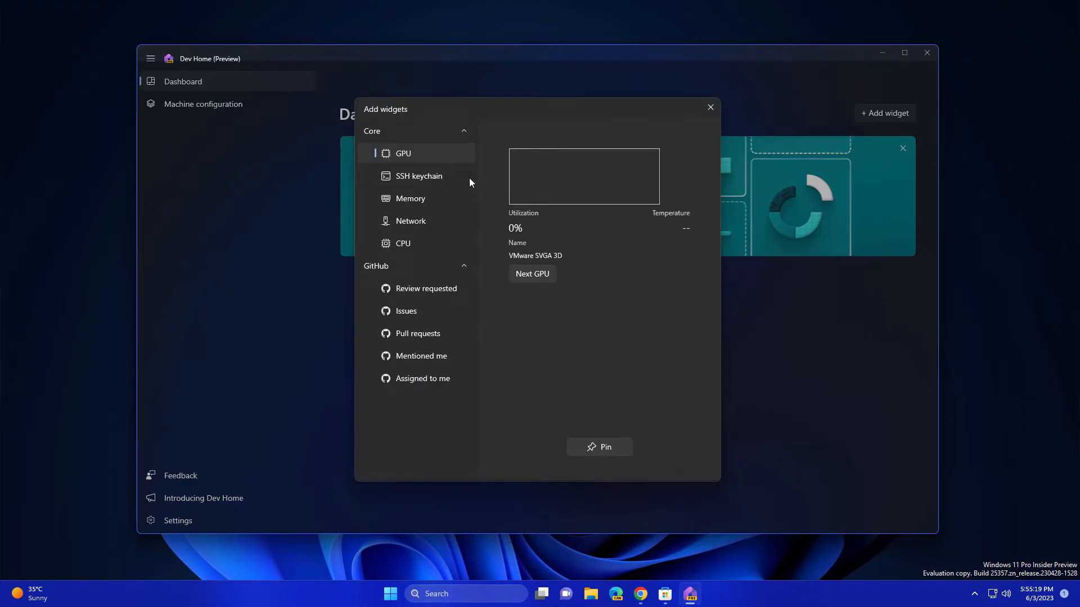
pyautogui.click(600, 448)
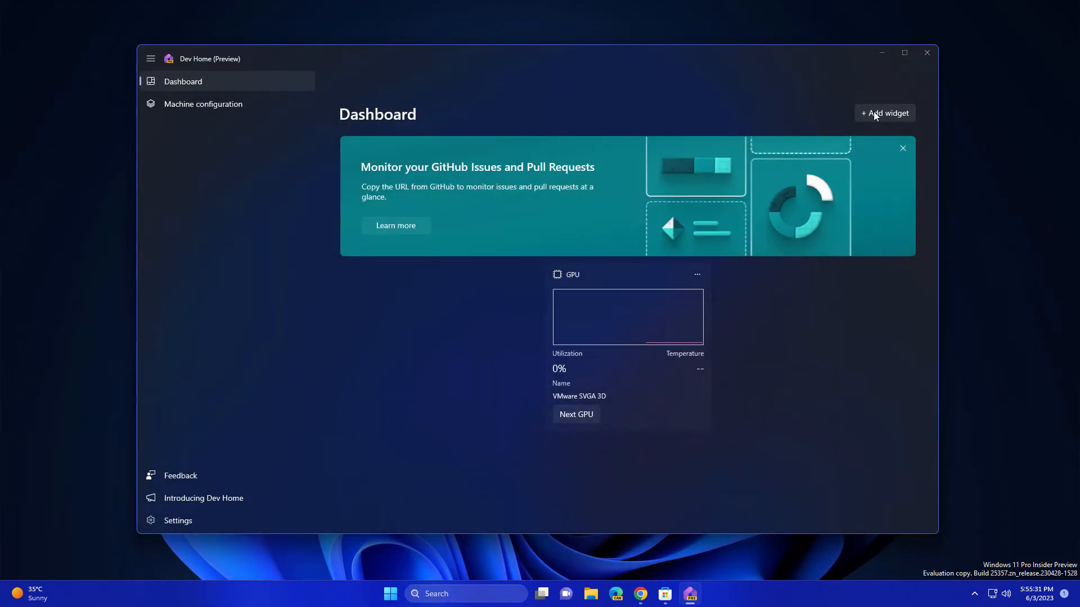
pyautogui.click(885, 113)
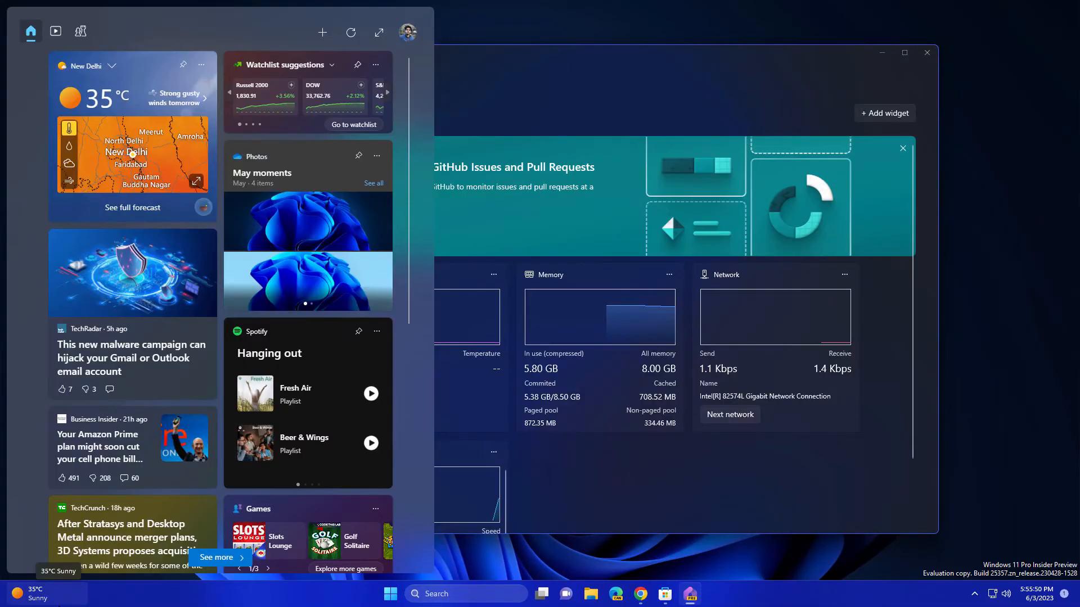
# Pin the GPU and CPU widgets to the Widgets board and make Memory Large
pyautogui.click(322, 32)
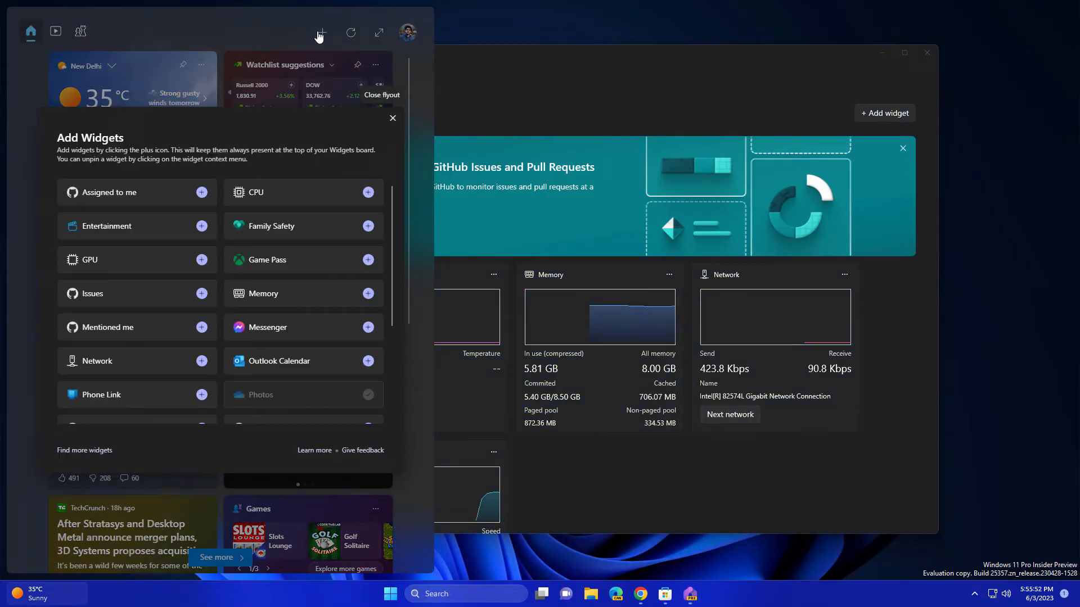
pyautogui.moveTo(202, 262)
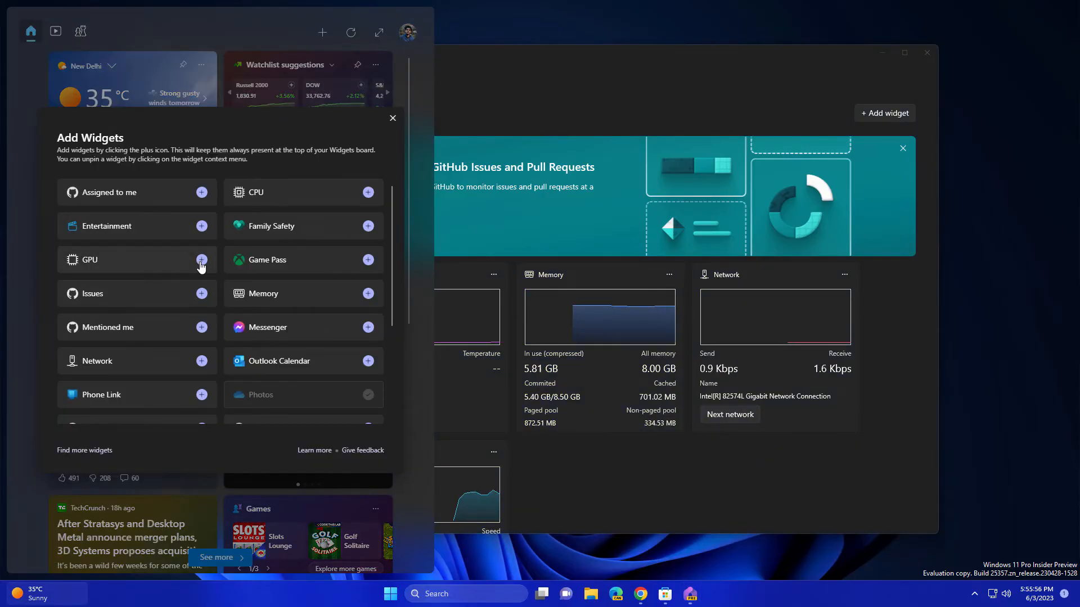
pyautogui.click(201, 260)
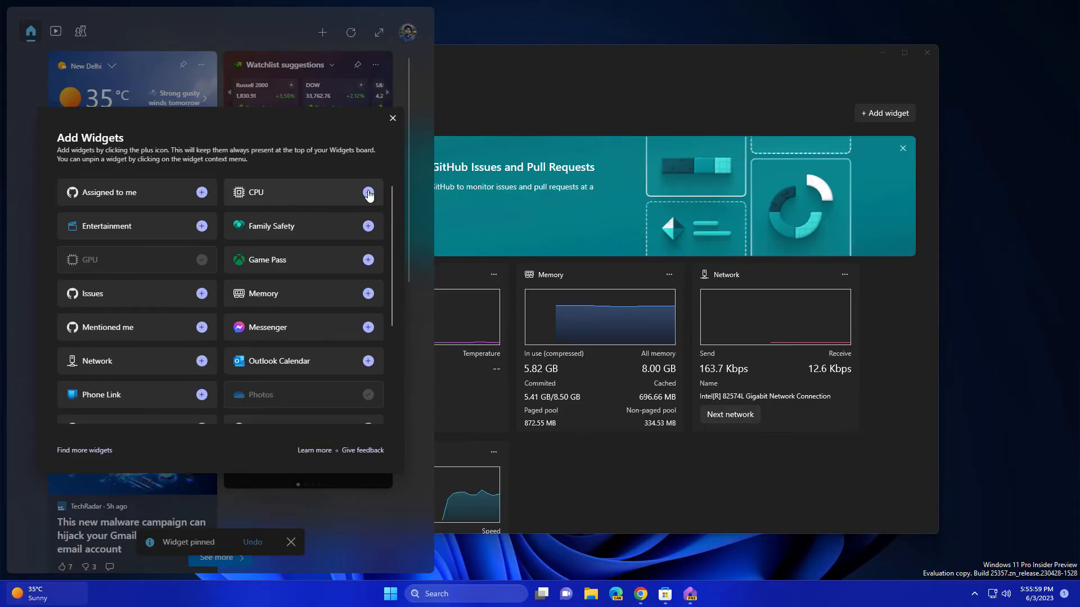
pyautogui.click(368, 192)
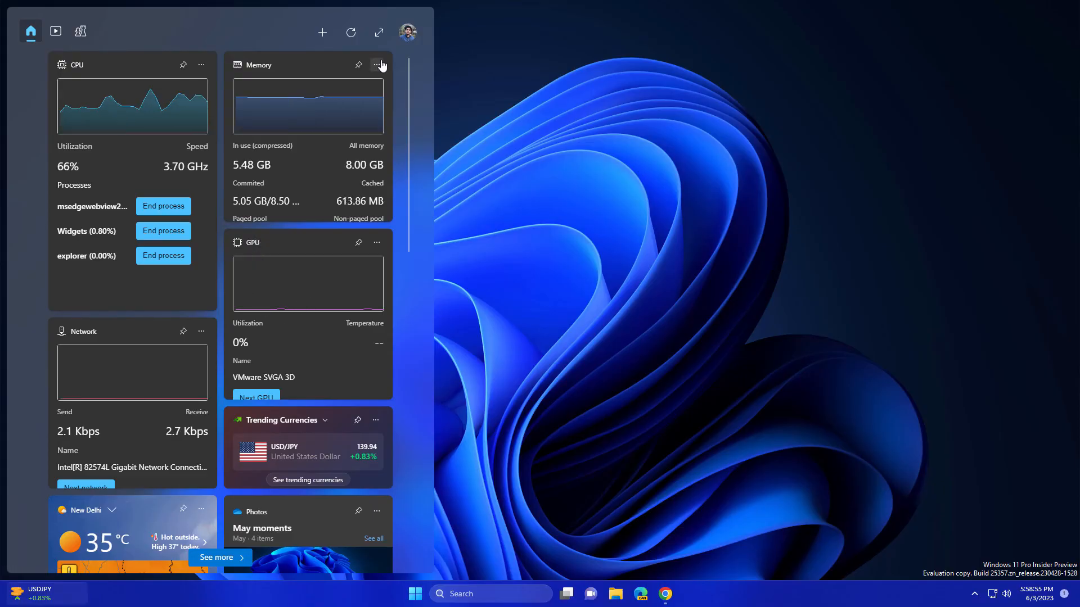
pyautogui.click(377, 65)
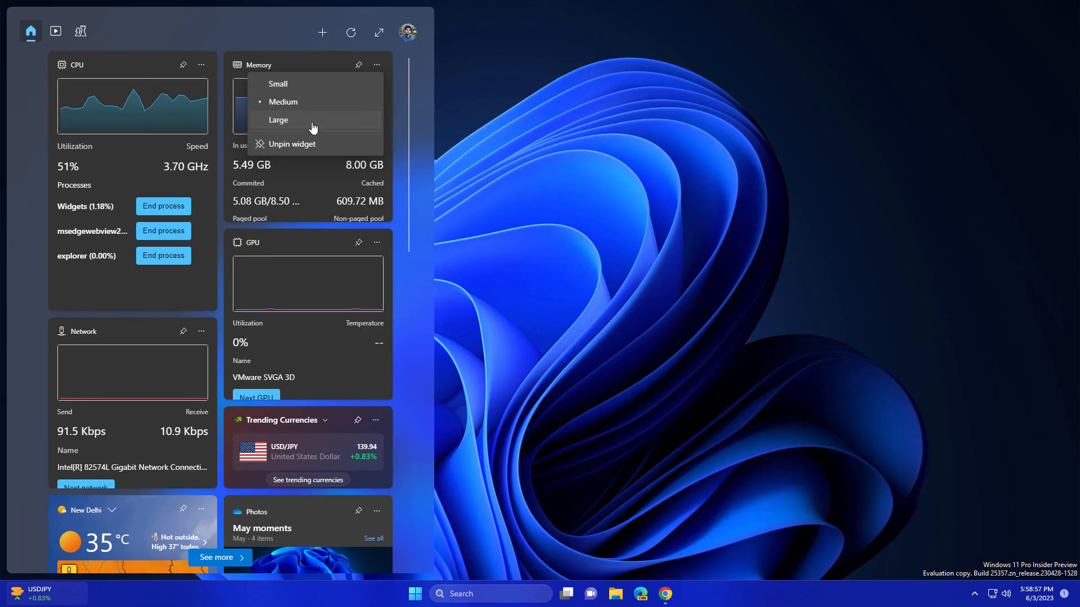
pyautogui.click(278, 120)
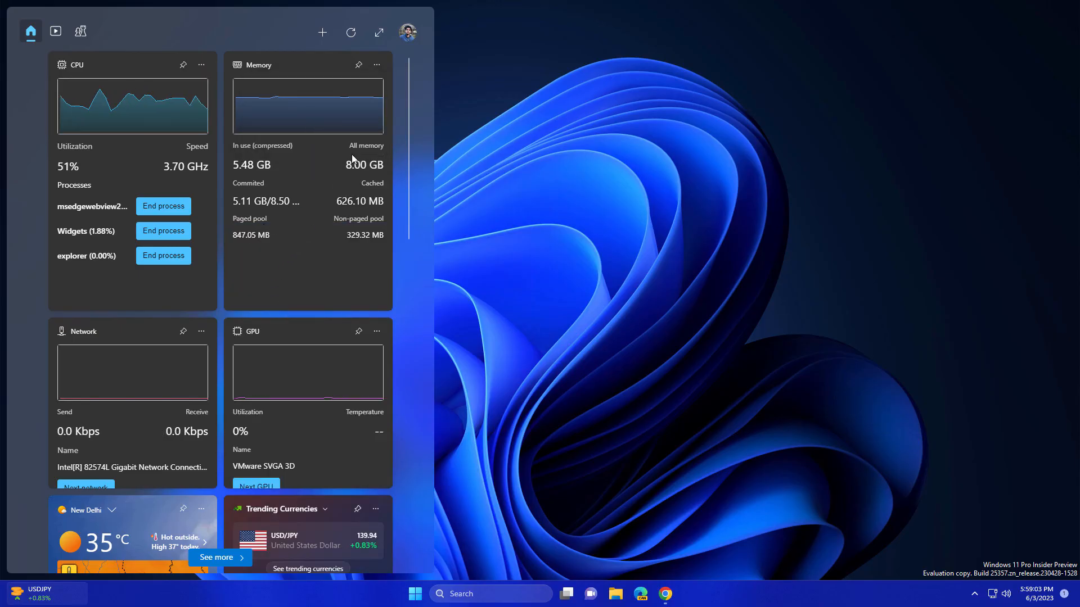